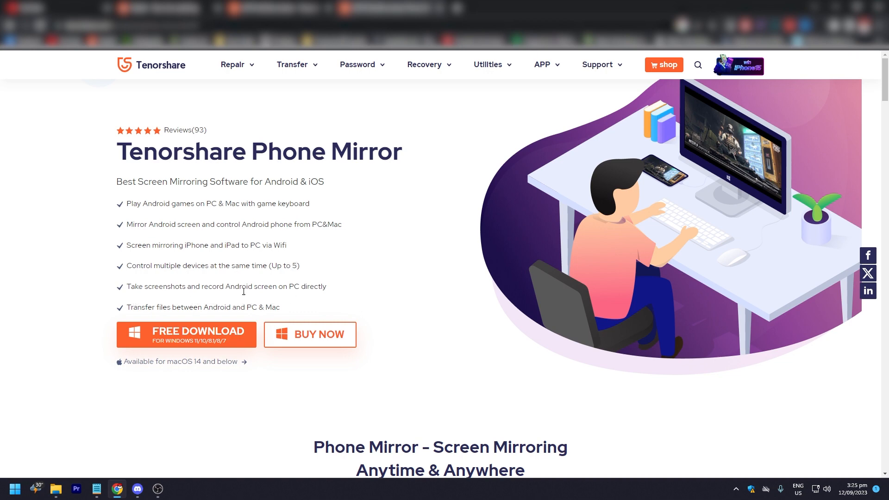
# Step: Scroll down past the use-case tiles to the Play Android Games on PC & Mac section
pyautogui.click(310, 334)
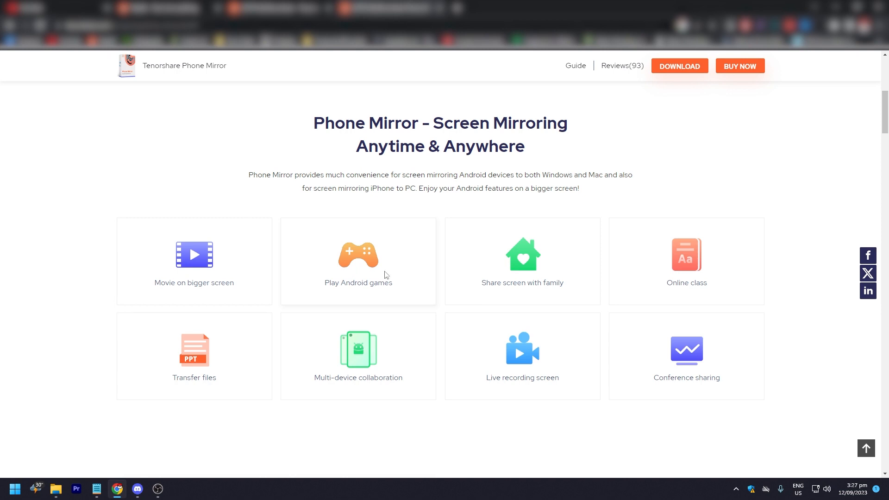
pyautogui.scroll(-3)
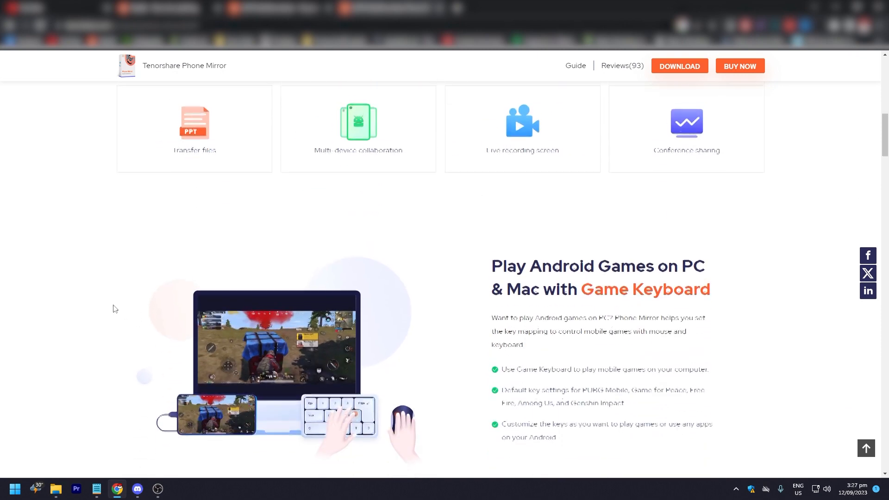
pyautogui.scroll(-3)
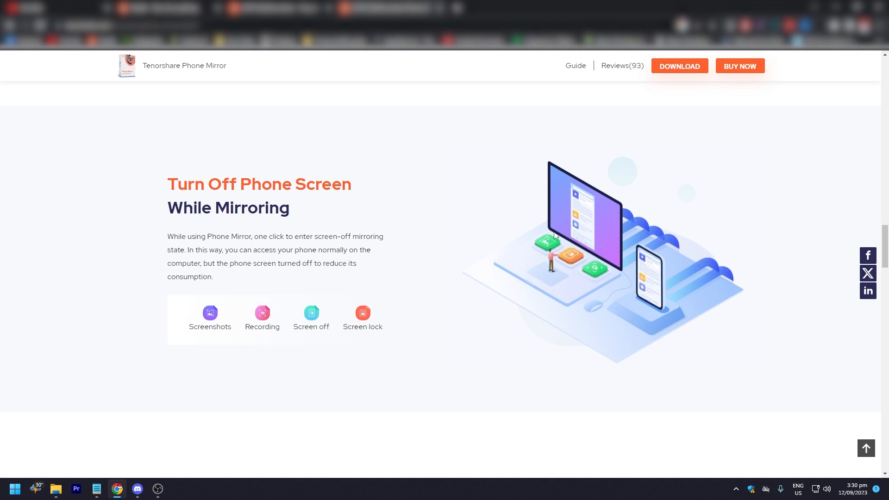